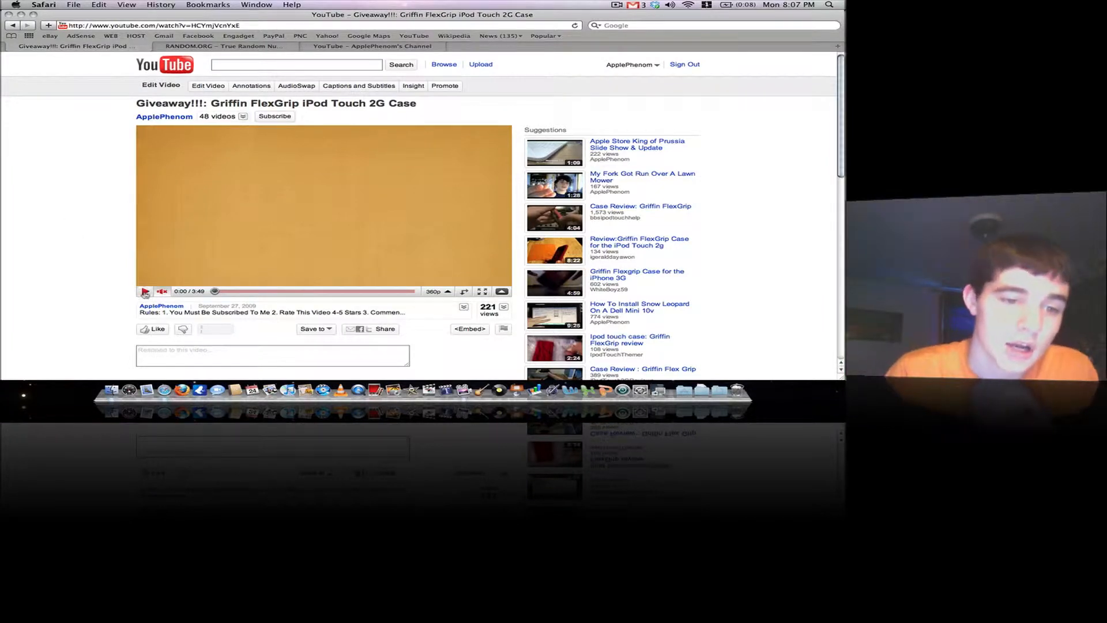
Play the Griffin FlexGrip iPod Touch 2G Case giveaway video and scroll down while it runs
left_click(145, 290)
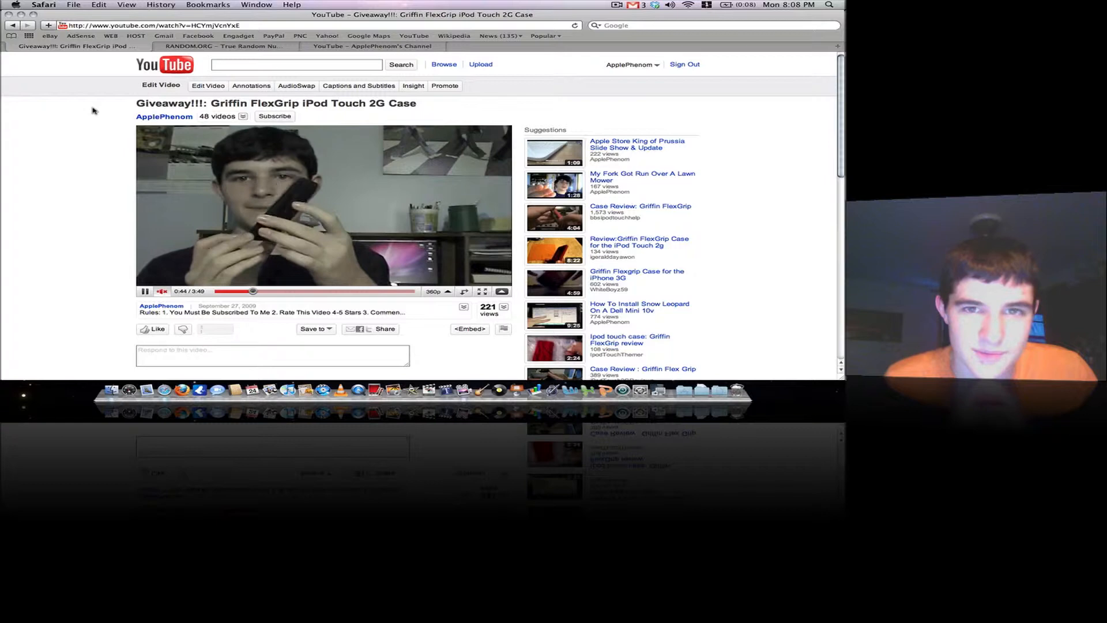
scroll("down", 3)
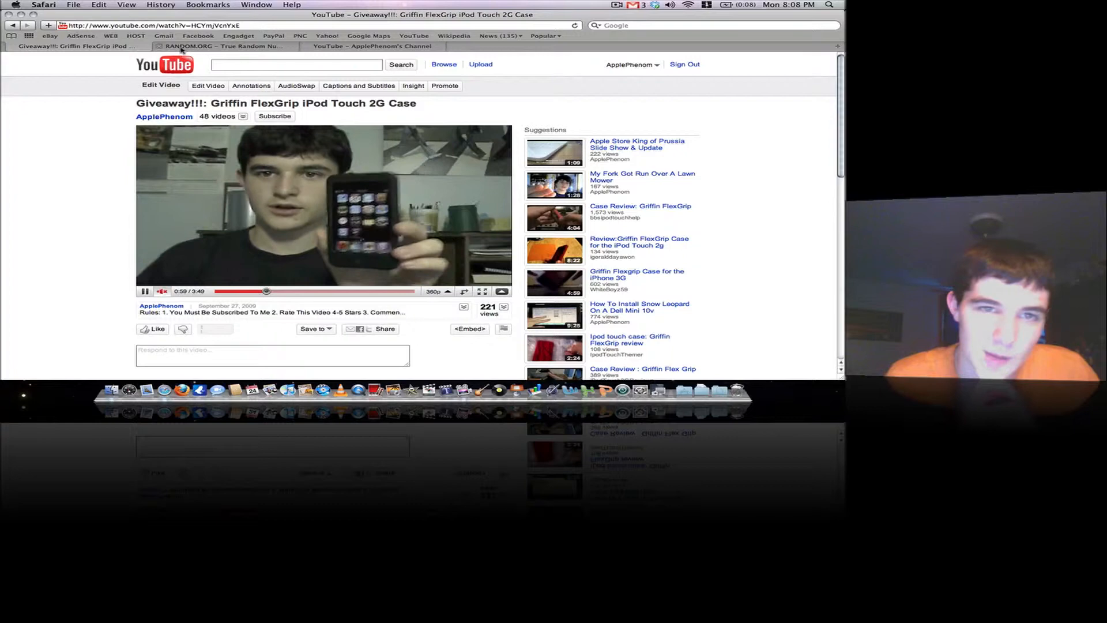
scroll("down", 3)
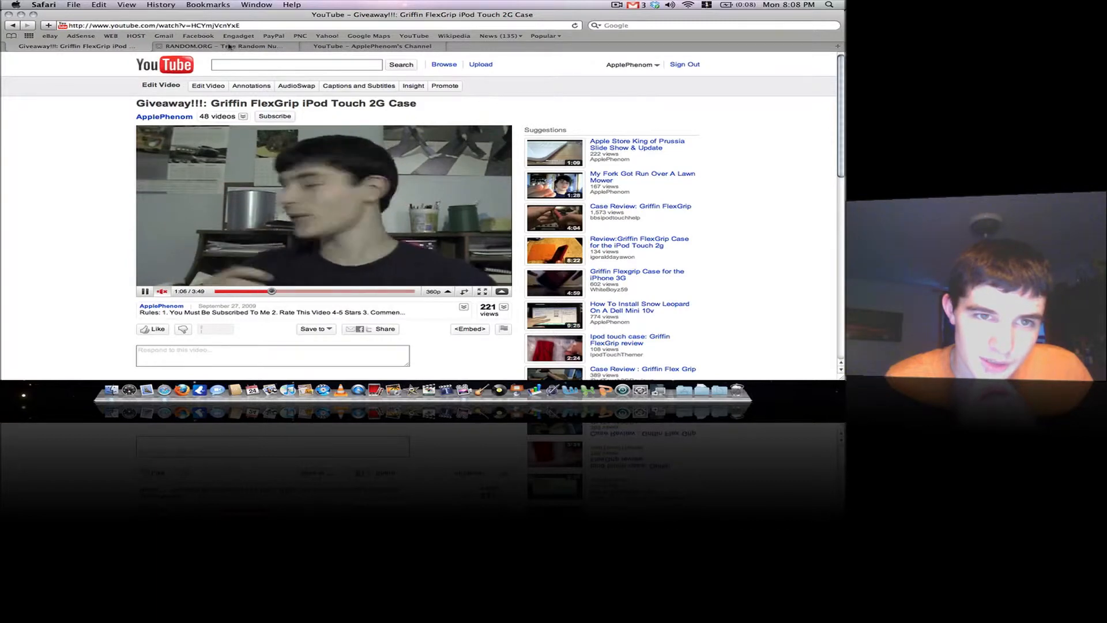
Set the RANDOM.ORG maximum to 5 and generate a random comment page number
left_click(222, 46)
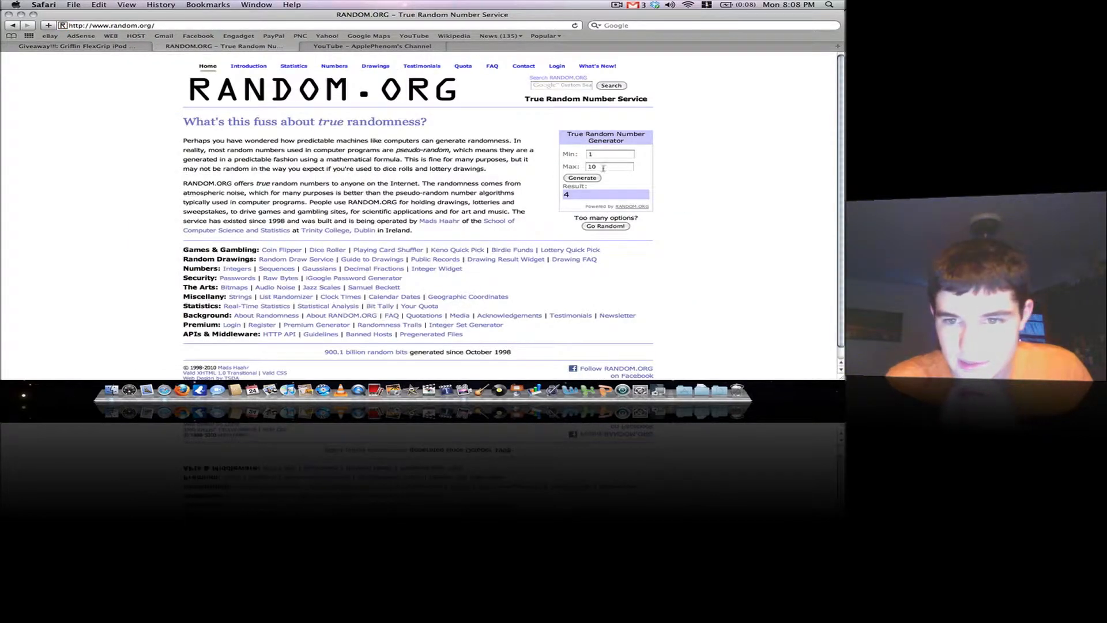
type("5")
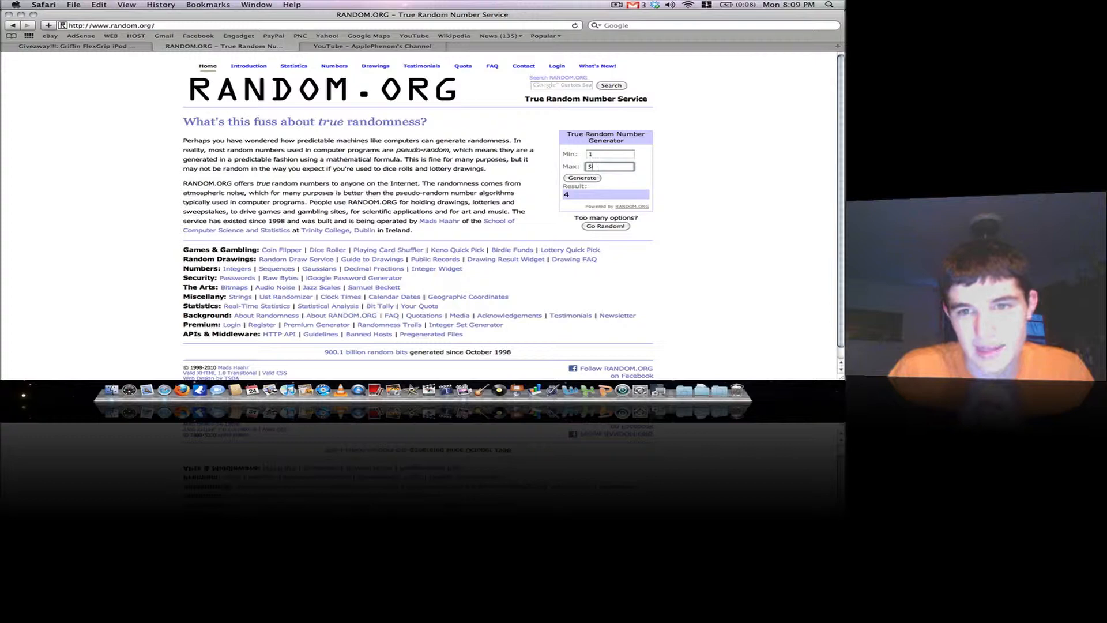
left_click(582, 177)
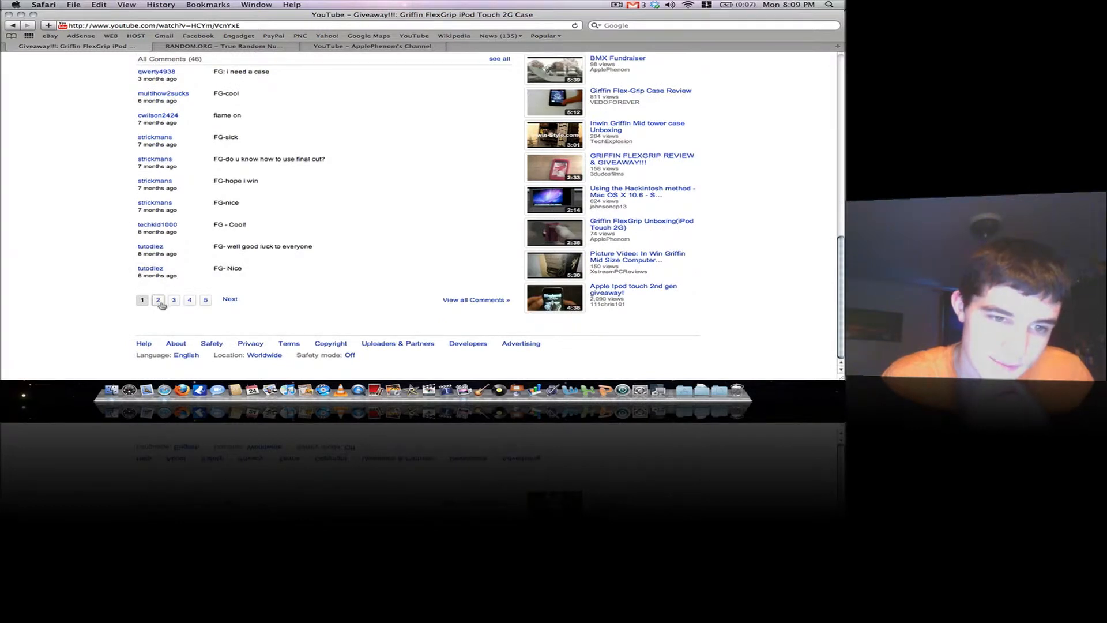
Show page 2 of the giveaway video's comments
left_click(158, 299)
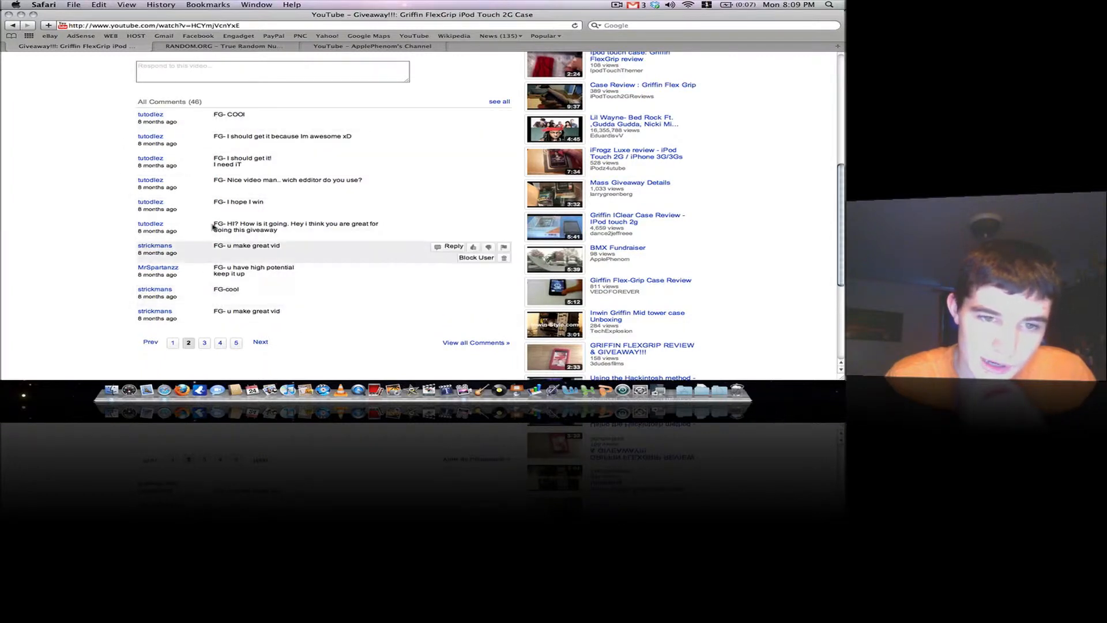
mouse_move(223, 121)
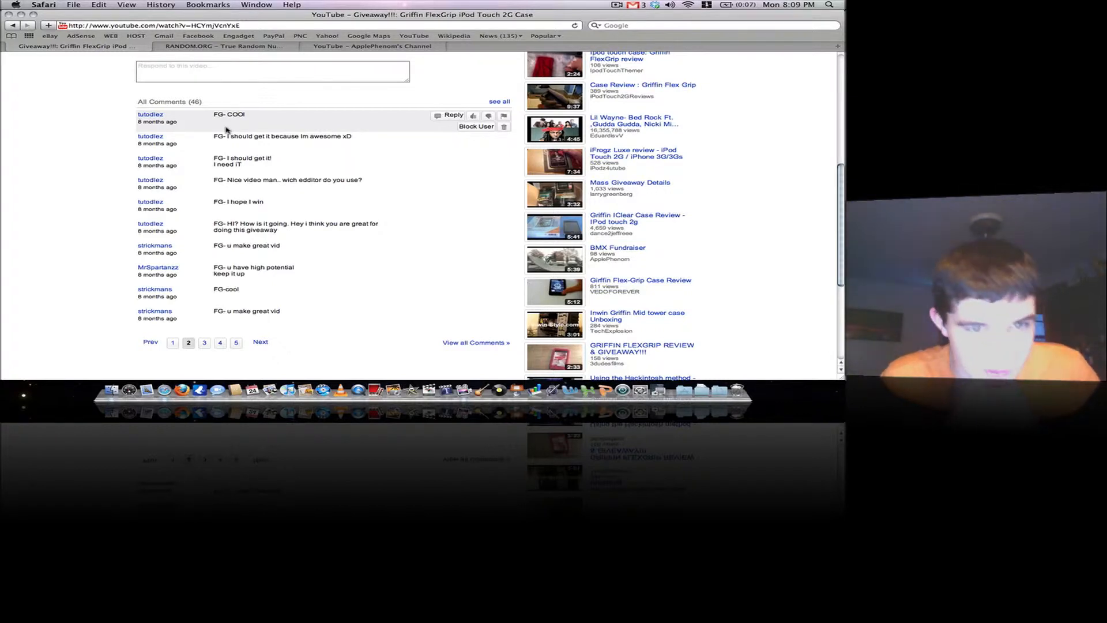
mouse_move(228, 172)
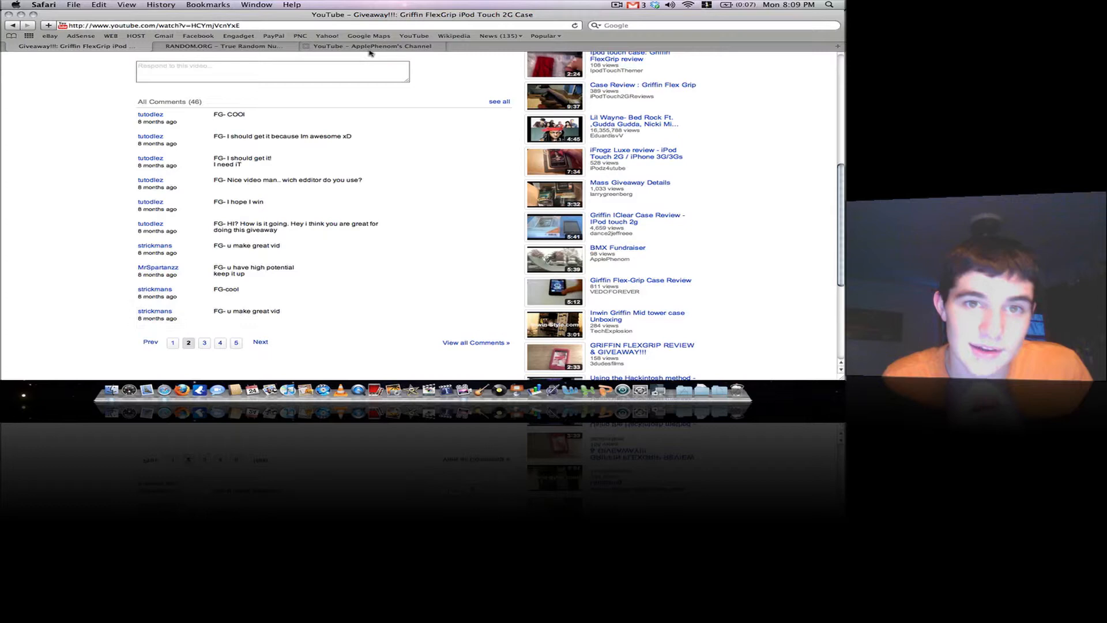
Change the RANDOM.ORG maximum to 10 and draw a comment number, getting 9
left_click(223, 46)
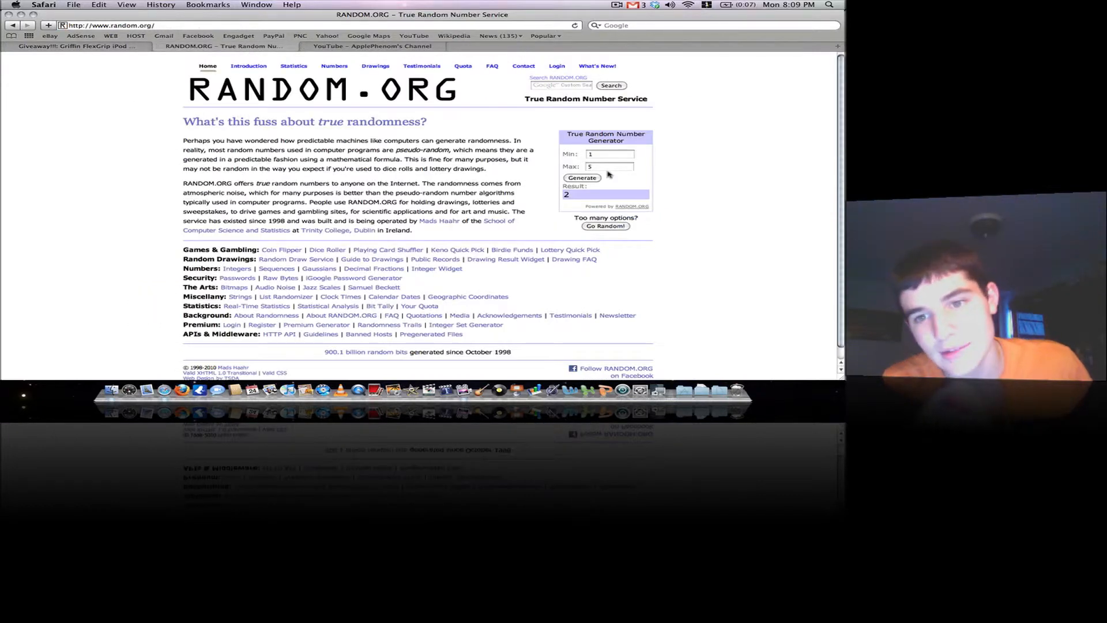
left_click(608, 166)
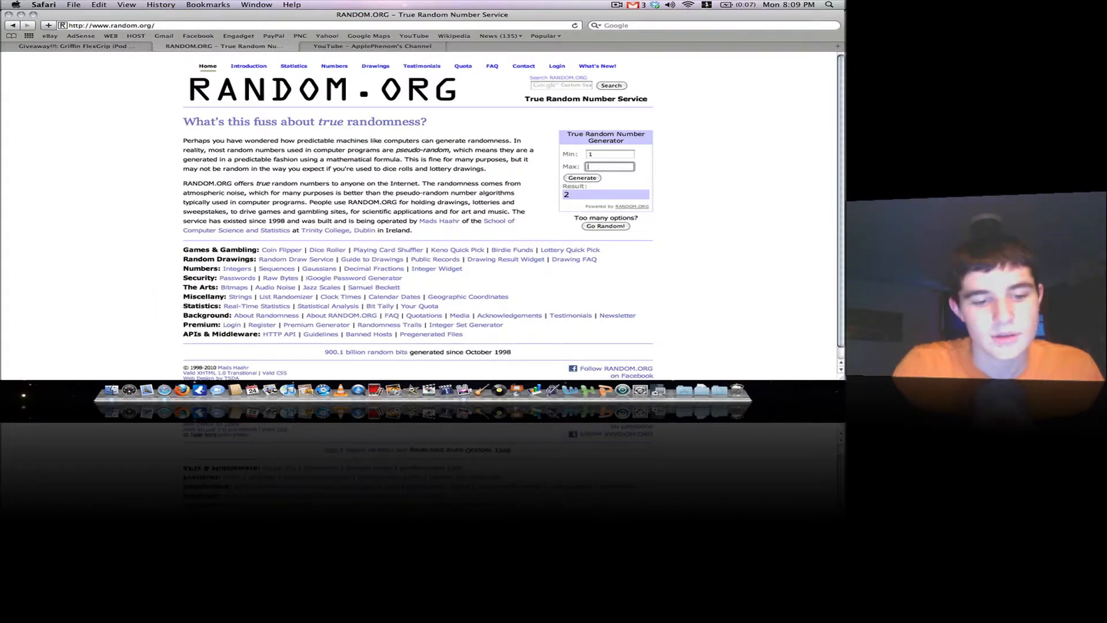
type("10")
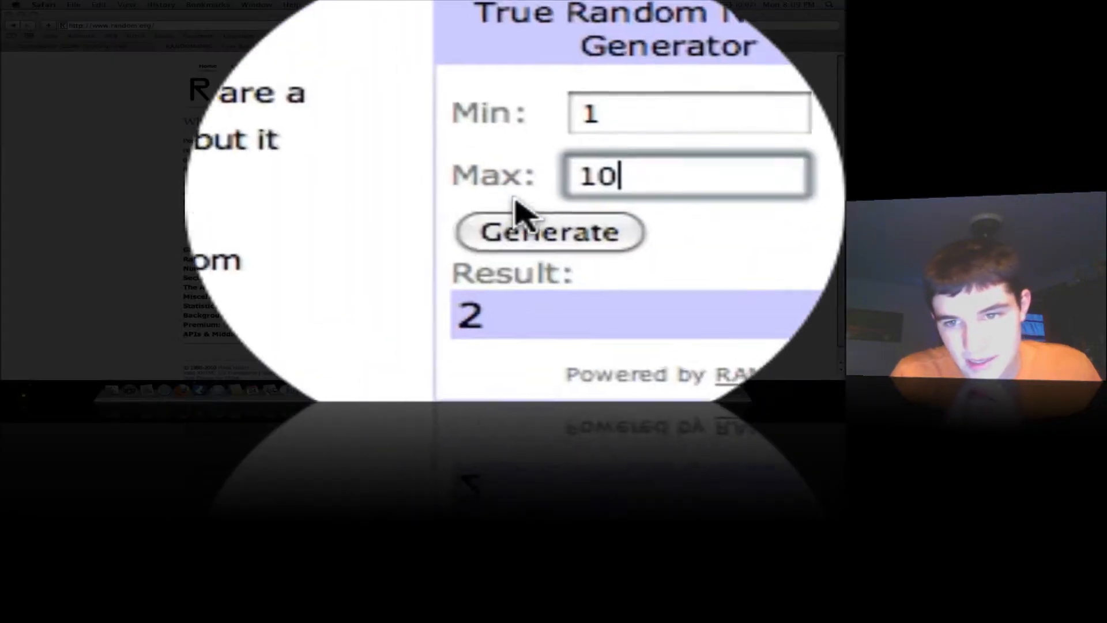
left_click(549, 232)
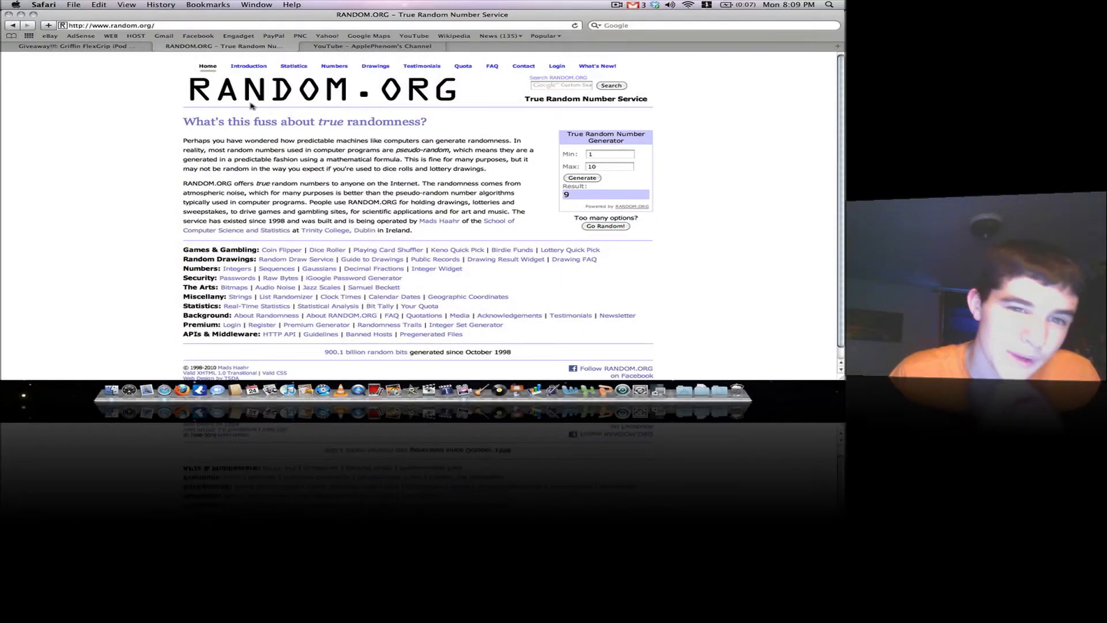
left_click(78, 46)
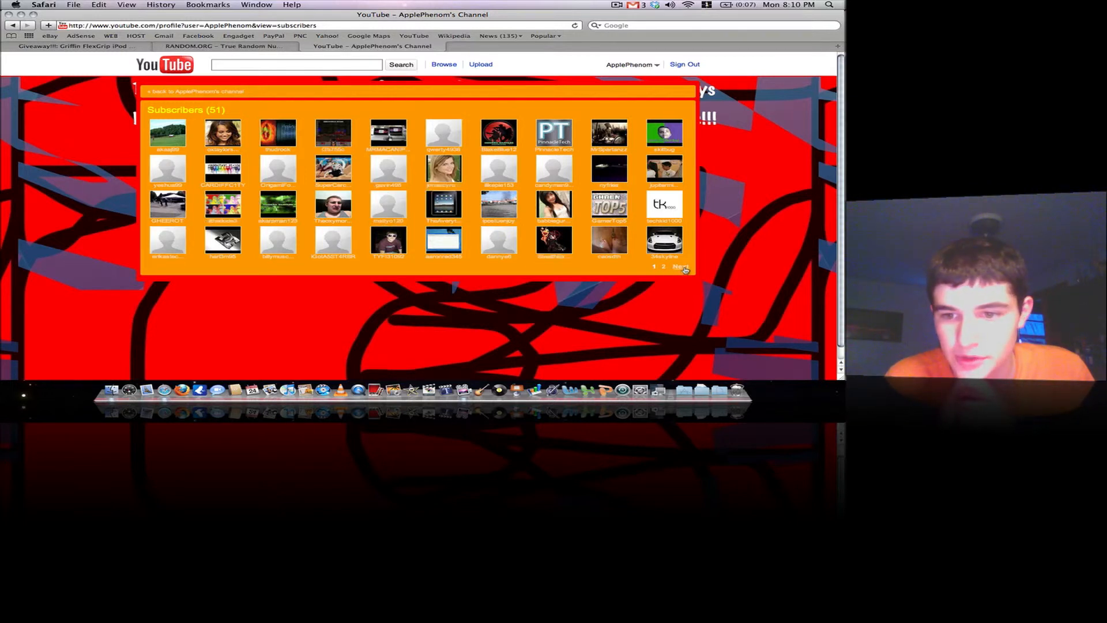
View the second page of ApplePhenom's subscribers, then return to the giveaway comments
left_click(680, 267)
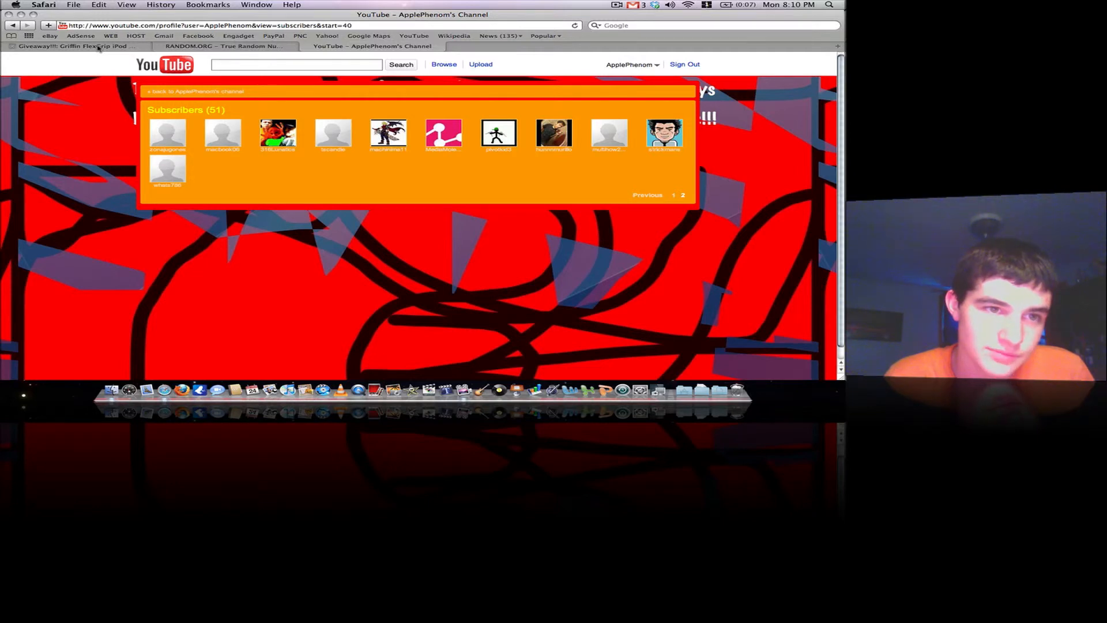
left_click(78, 47)
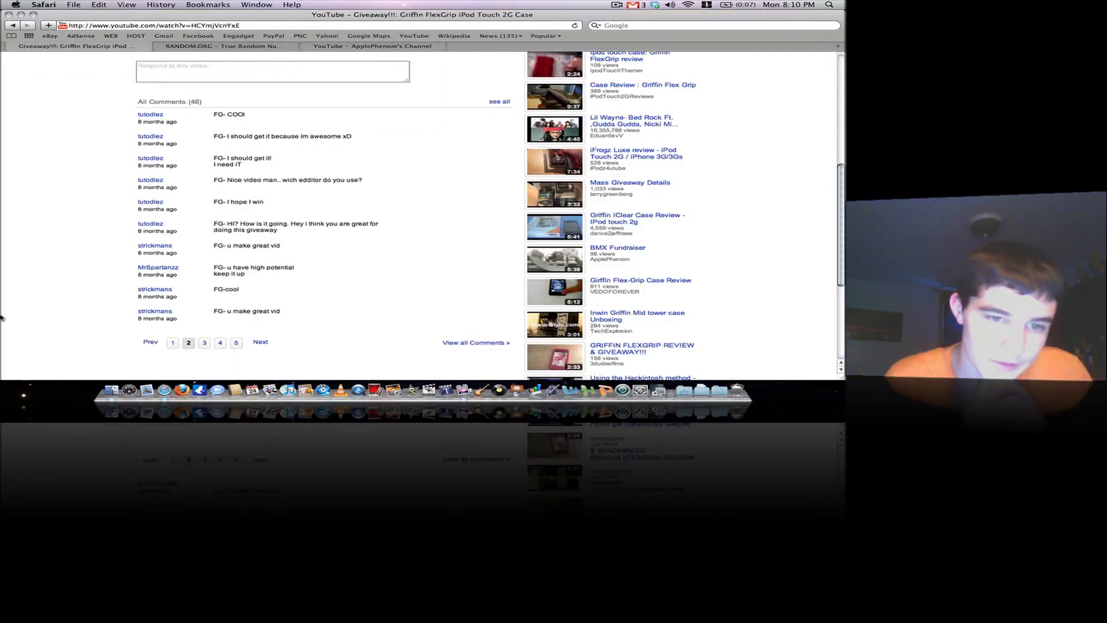
mouse_move(31, 274)
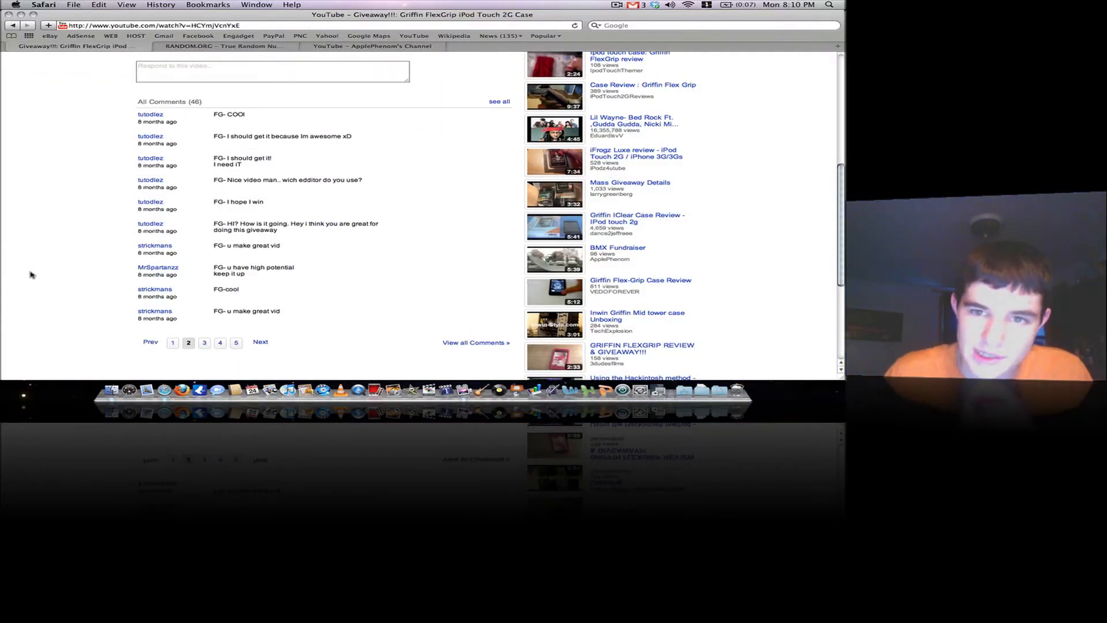